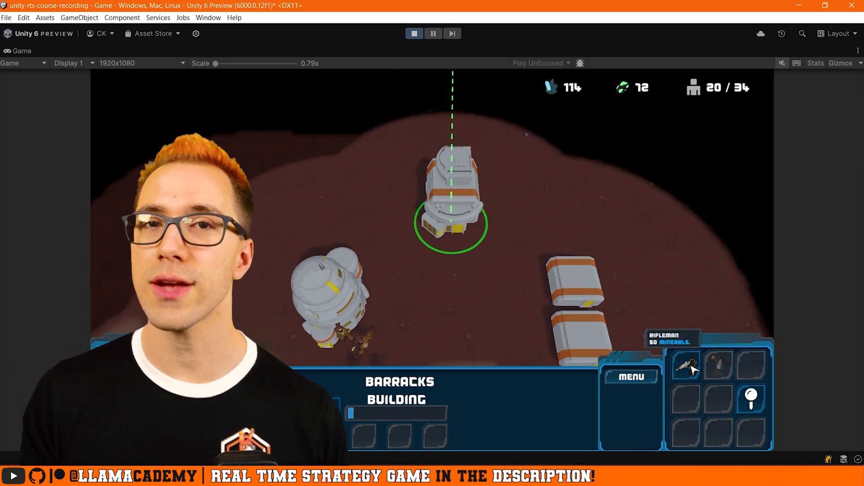
Step: Exit Play mode so the editor shows the Game scene hierarchy and Assets folders
{"action": "left_click", "coordinate": [686, 366]}
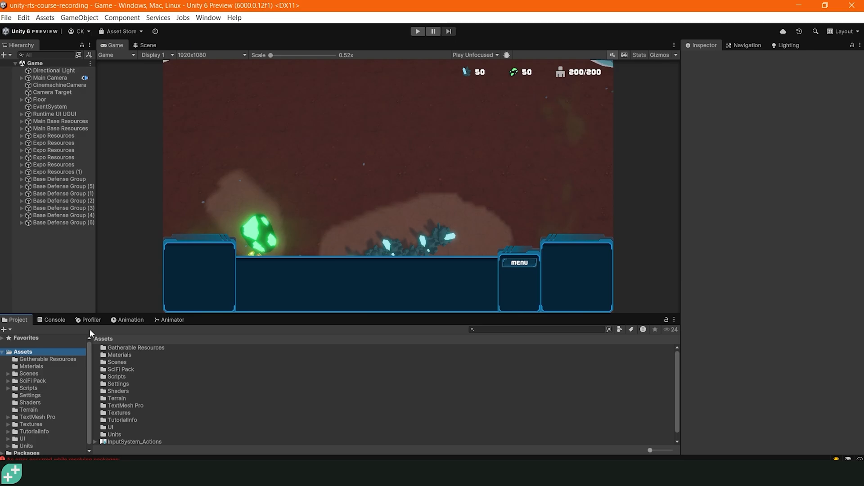
Step: Create a new MonoBehaviour script named PlayerInput in the Scripts/Player folder
{"action": "left_click", "coordinate": [28, 388]}
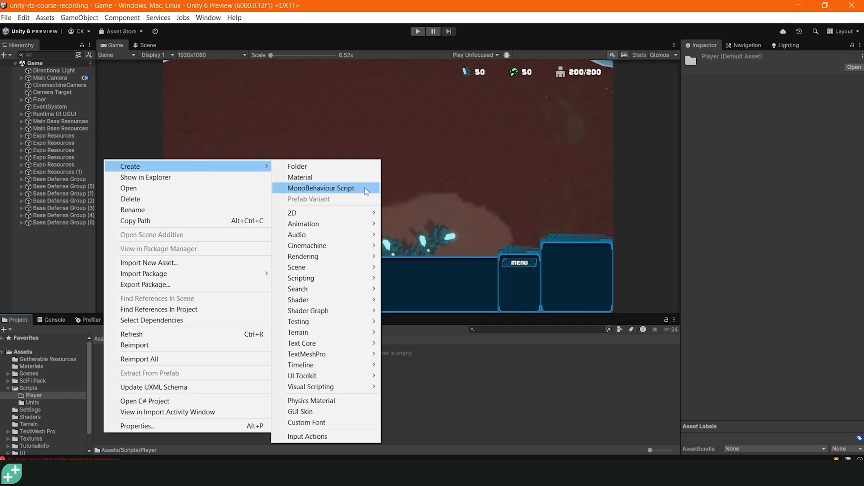
{"action": "left_click", "coordinate": [320, 188]}
{"action": "type", "text": "PlayerInput"}
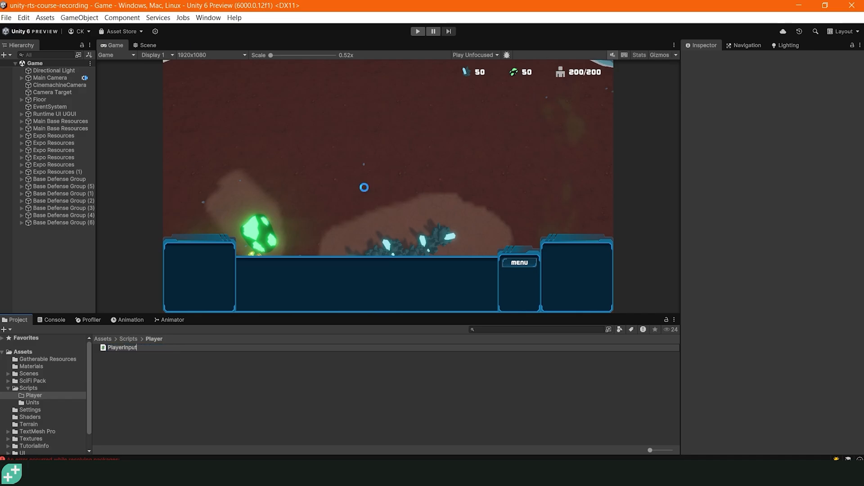
Step: Add [SerializeField] private Transform cameraTarget;, remove Start and comments, make Update private
{"action": "left_click", "coordinate": [121, 347]}
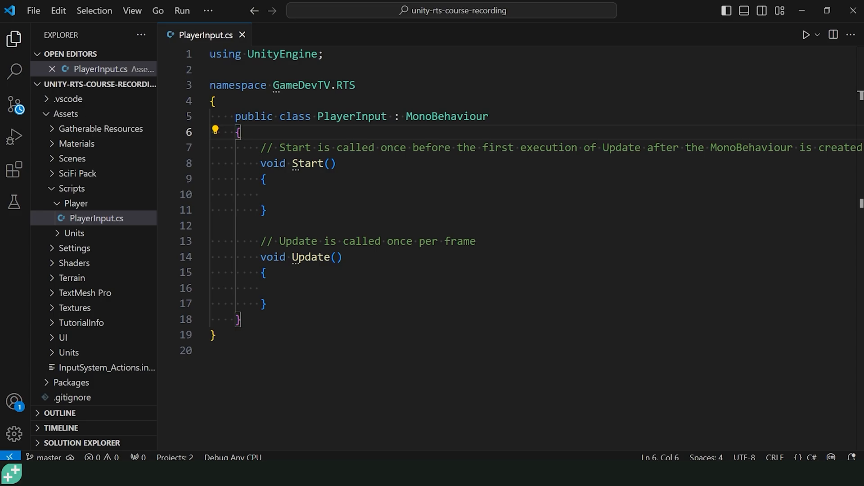
{"action": "type", "text": "[SerializeField]"}
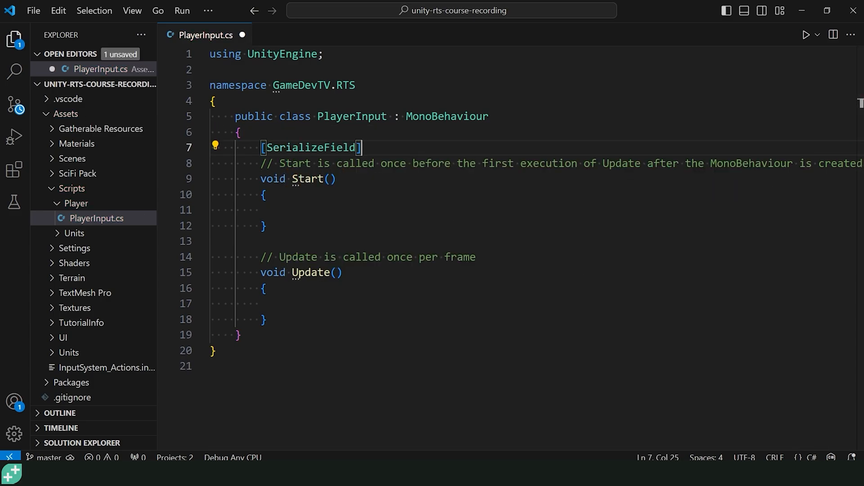
{"action": "type", "text": "private Transform came"}
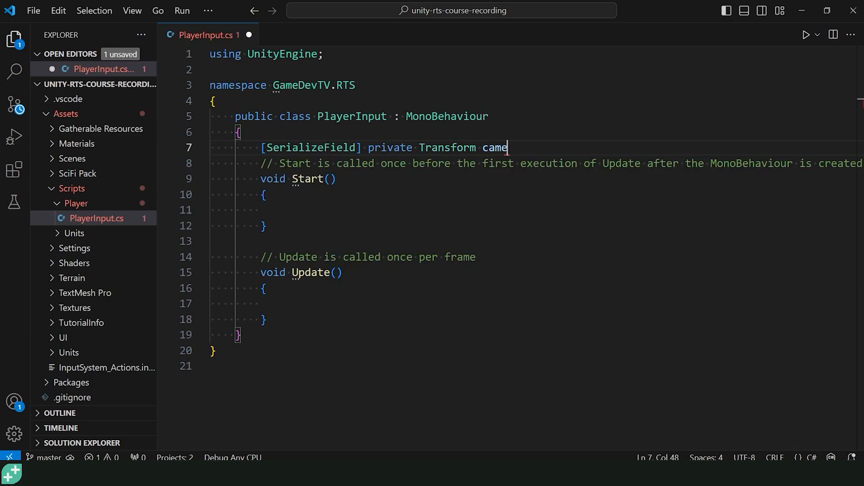
{"action": "type", "text": "raTarget;"}
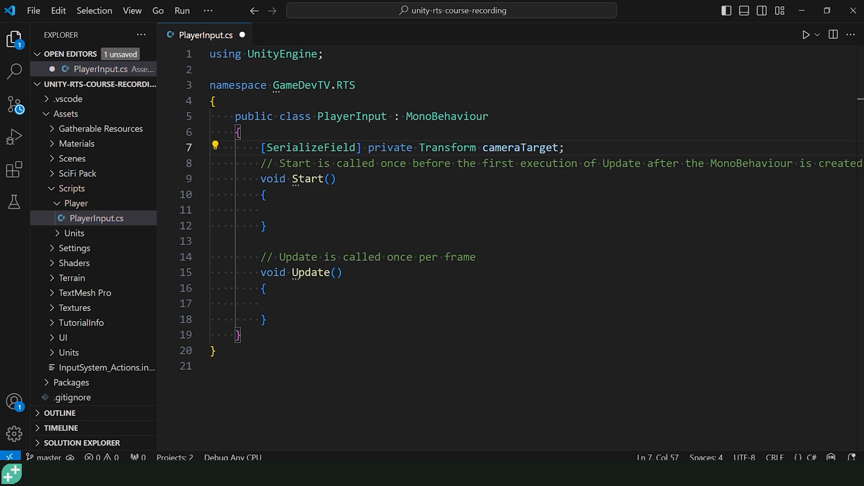
{"action": "key", "text": "Enter"}
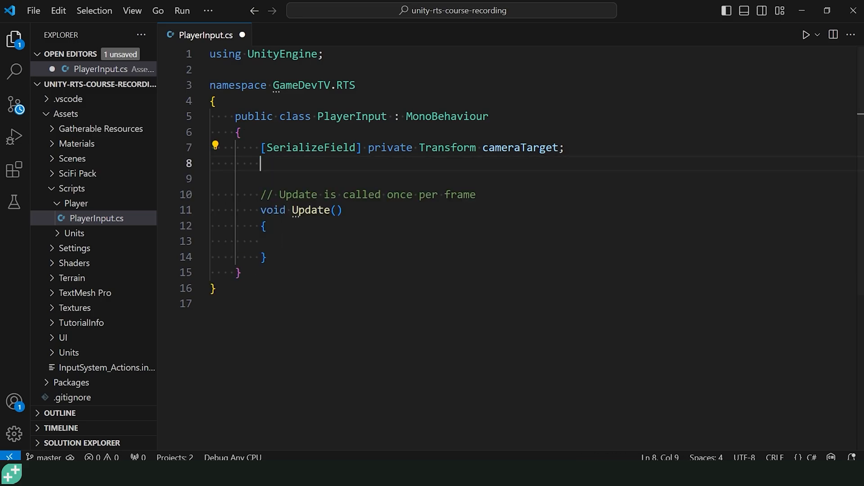
{"action": "key", "text": "Backspace"}
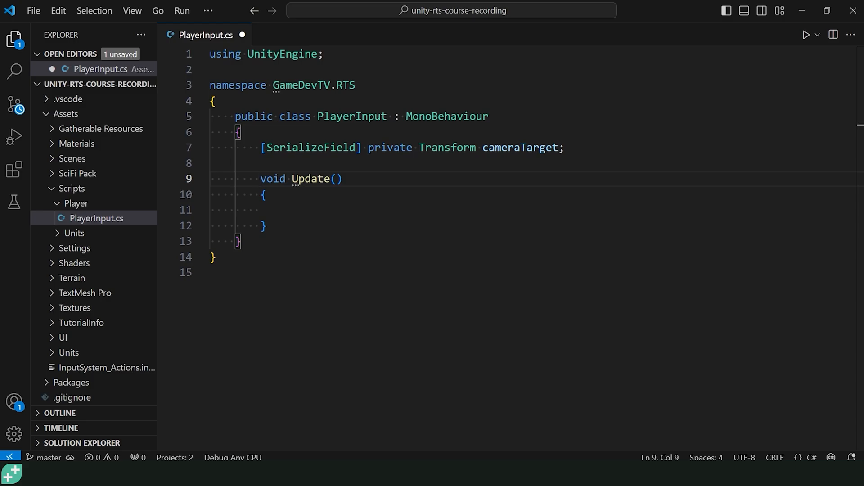
{"action": "type", "text": "private"}
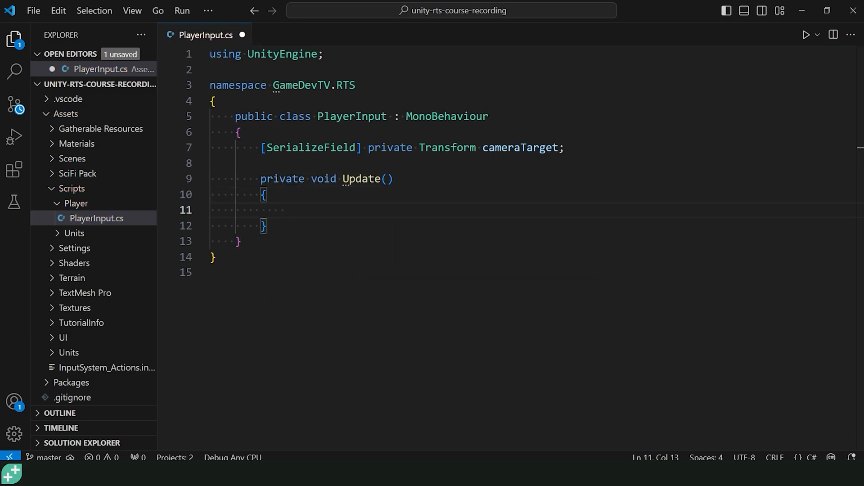
{"action": "left_click", "coordinate": [285, 210]}
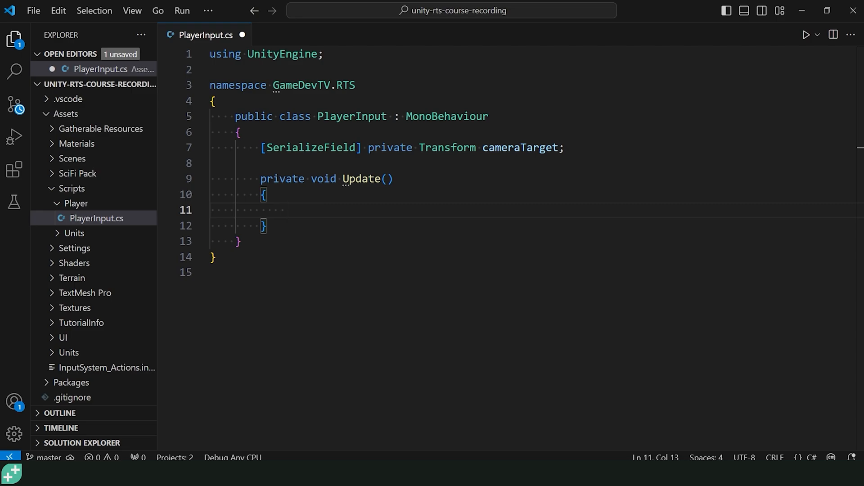
{"action": "left_click", "coordinate": [285, 210]}
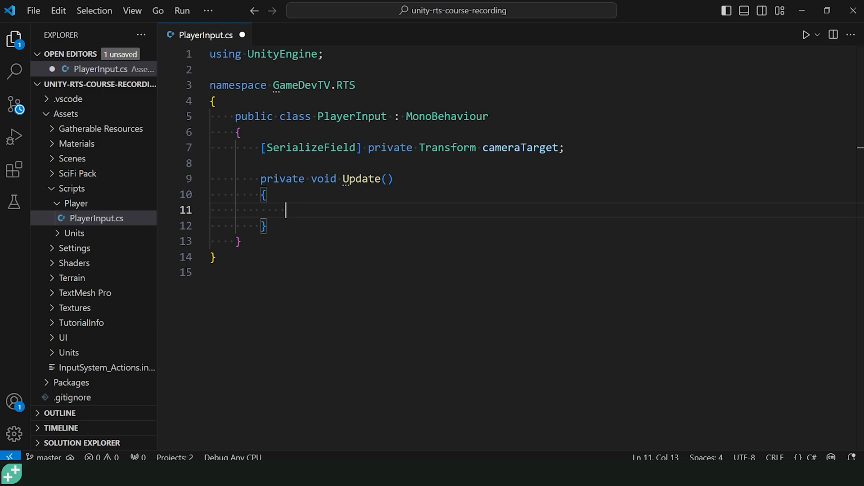
Step: Declare Vector2 moveAmount = Vector2.zero; and begin an if on Keyboard.current.upArrowKey.isPressed
{"action": "type", "text": "Vector2 moveAmount"}
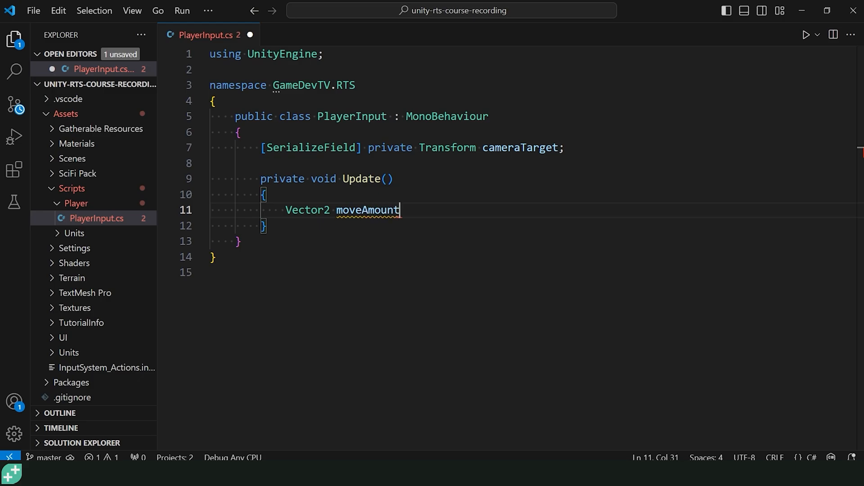
{"action": "type", "text": "= Vector2.zero;"}
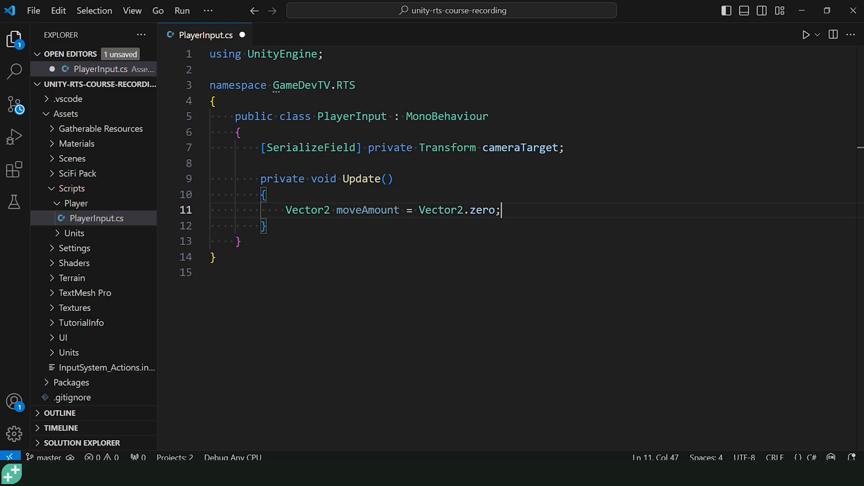
{"action": "key", "text": "Enter"}
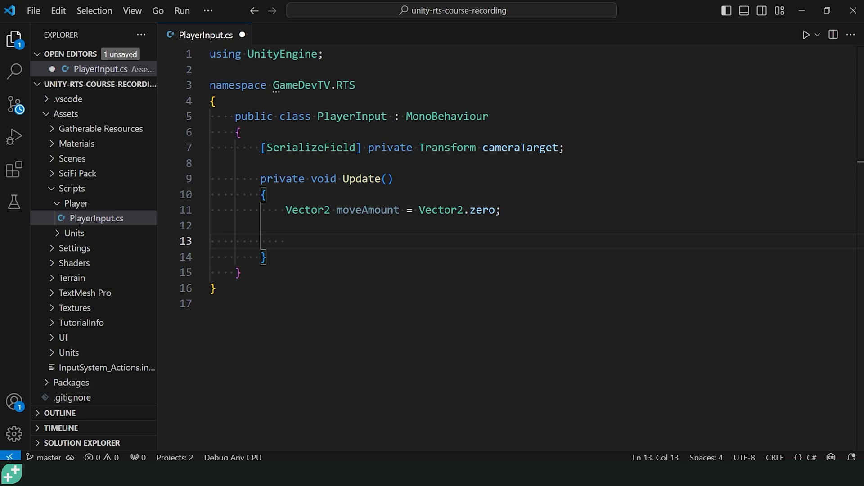
{"action": "type", "text": "if (K"}
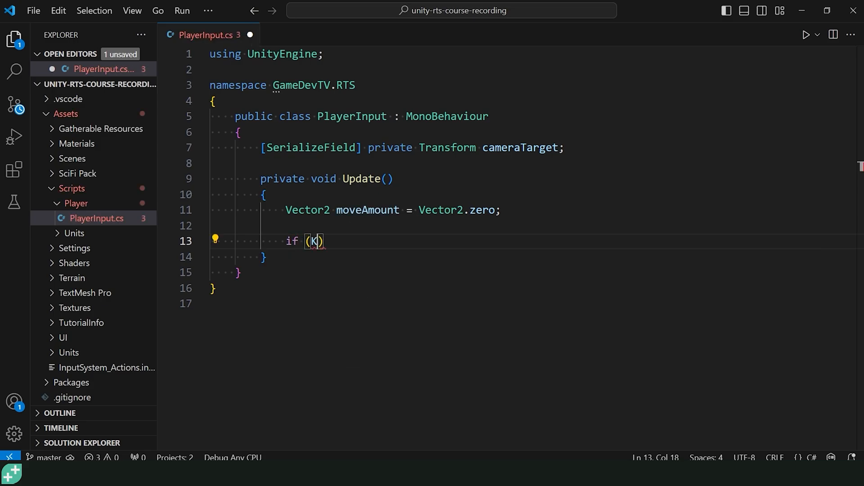
{"action": "type", "text": "eyboard.current"}
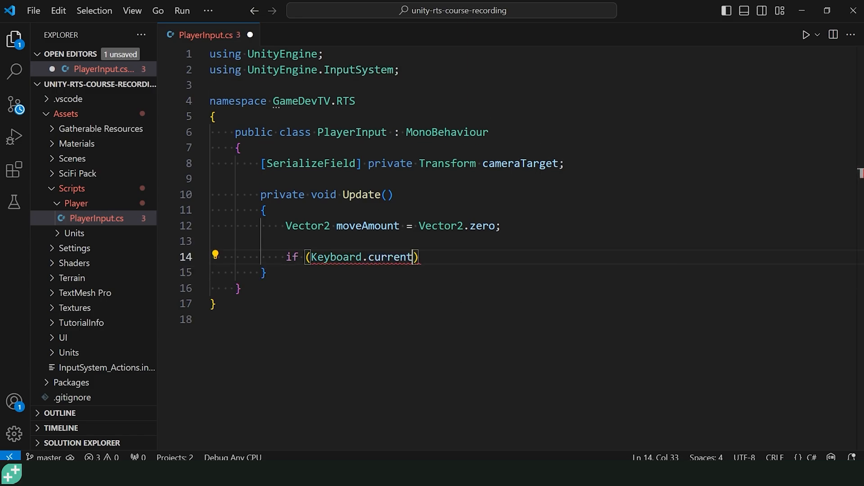
{"action": "type", "text": ".uparrowKey."}
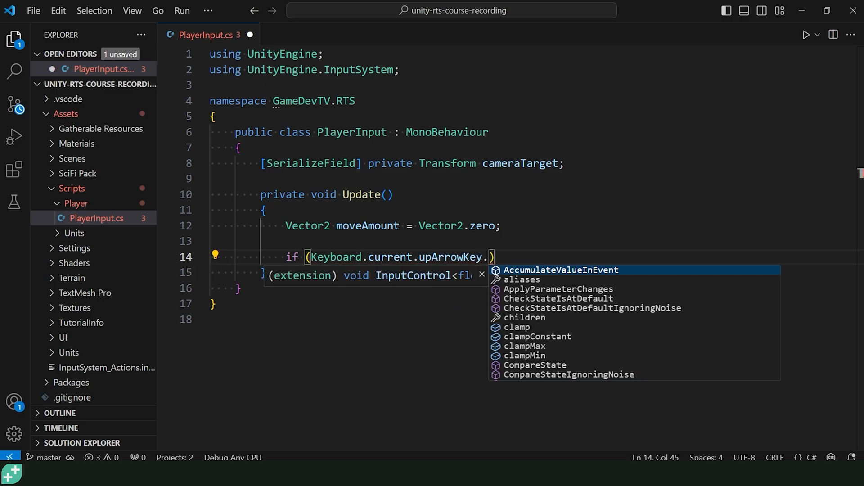
{"action": "type", "text": "ispre"}
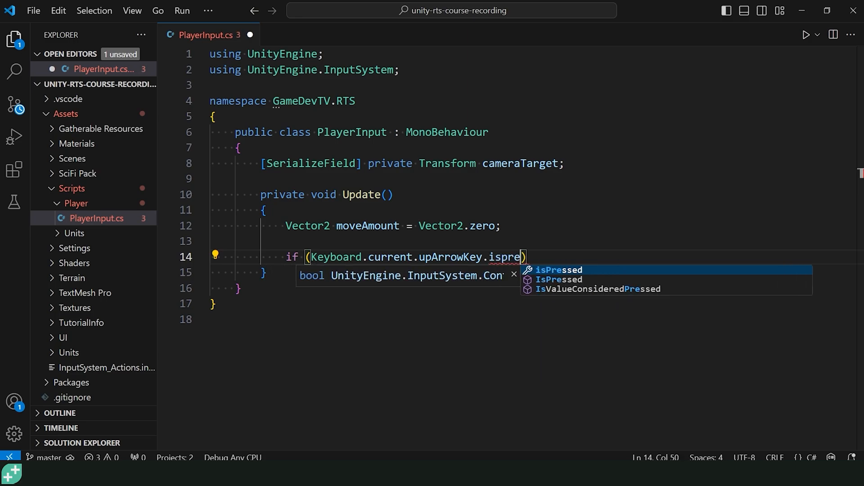
{"action": "key", "text": "Enter"}
{"action": "type", "text": "{"}
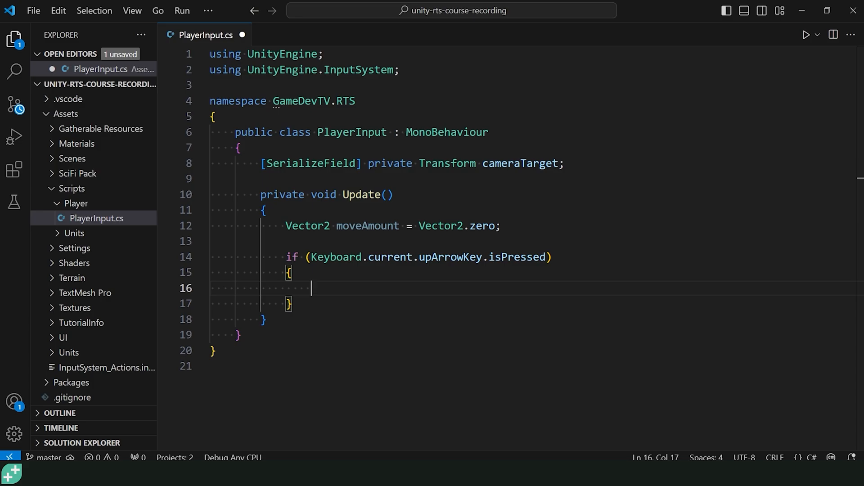
Step: Inside the up-arrow check write moveAmount.y += with a // ?? placeholder amount
{"action": "type", "text": "move"}
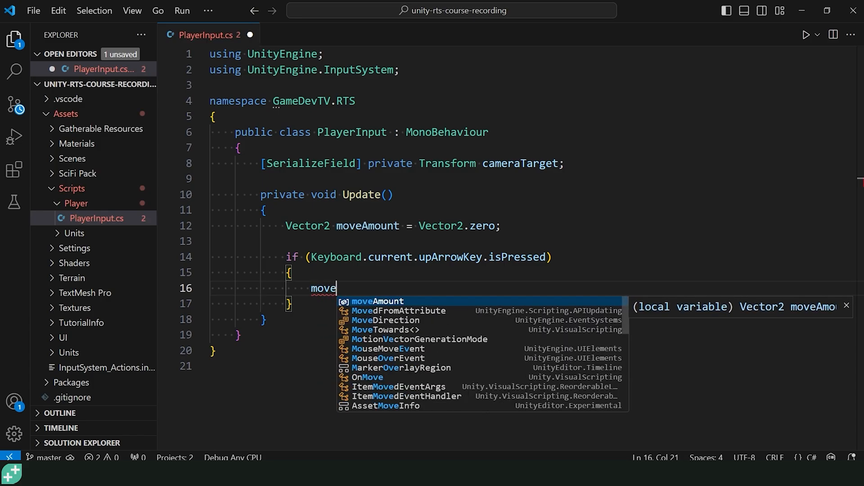
{"action": "type", "text": "Amount.y +="}
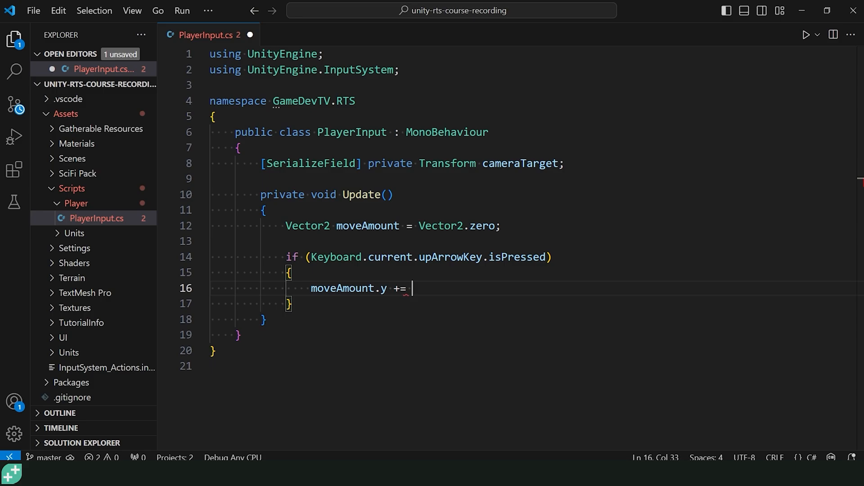
{"action": "type", "text": "// ?"}
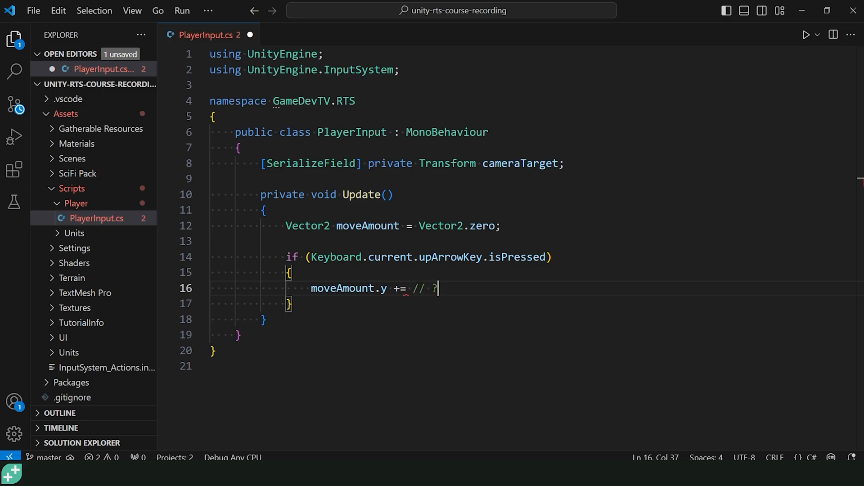
{"action": "type", "text": "?"}
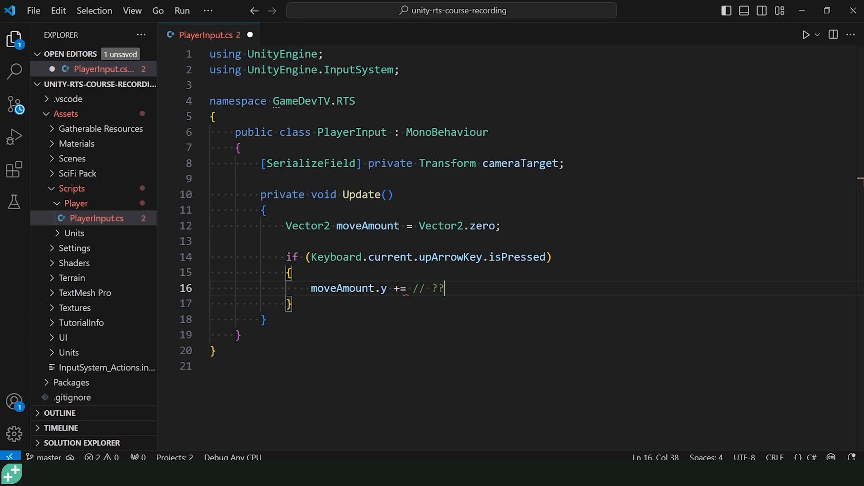
Step: Add [SerializeField] private float keyboardPanSpeed = 5; below cameraTarget
{"action": "left_click", "coordinate": [444, 163]}
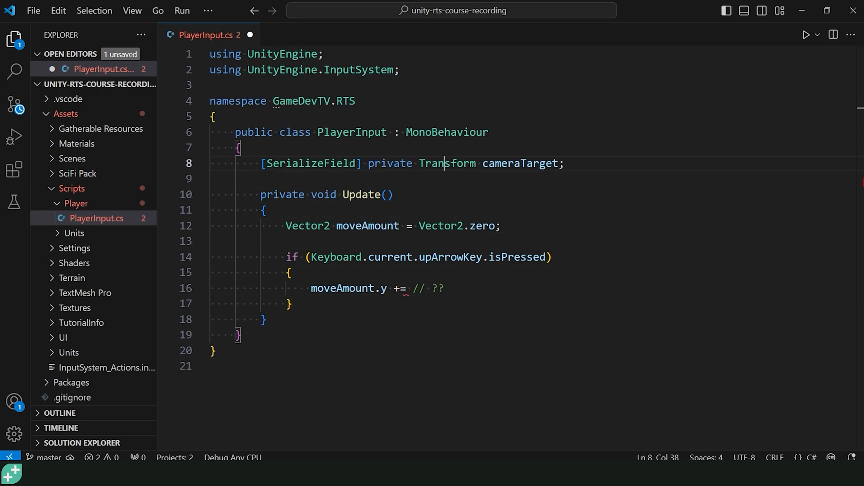
{"action": "type", "text": "[ser"}
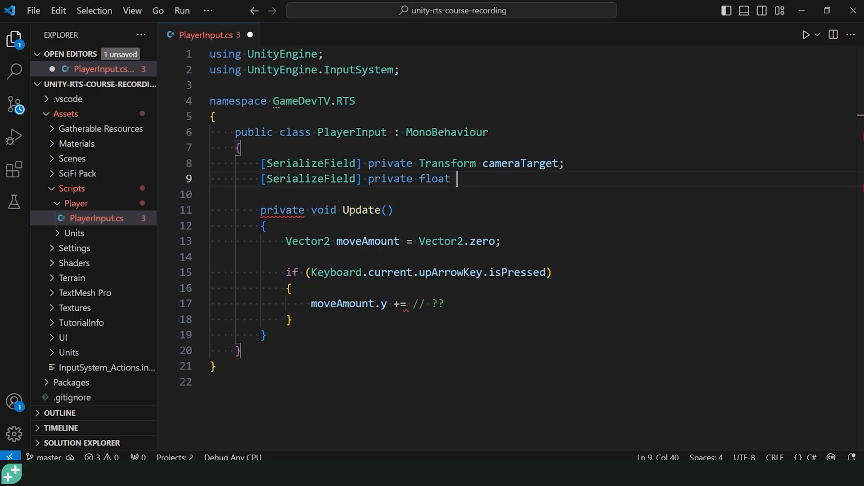
{"action": "type", "text": "keyboardPanSpeed = 5;"}
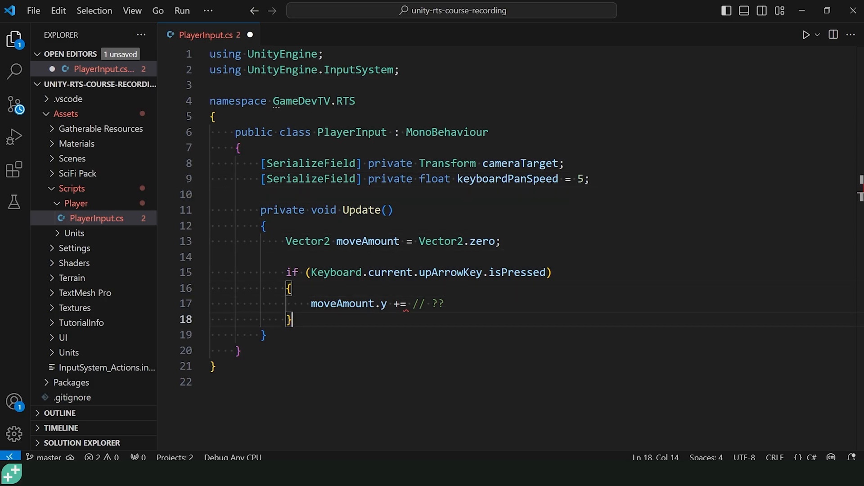
Step: Finish the up-arrow line as moveAmount.y += keyboardPanSpeed;
{"action": "key", "text": "Backspace"}
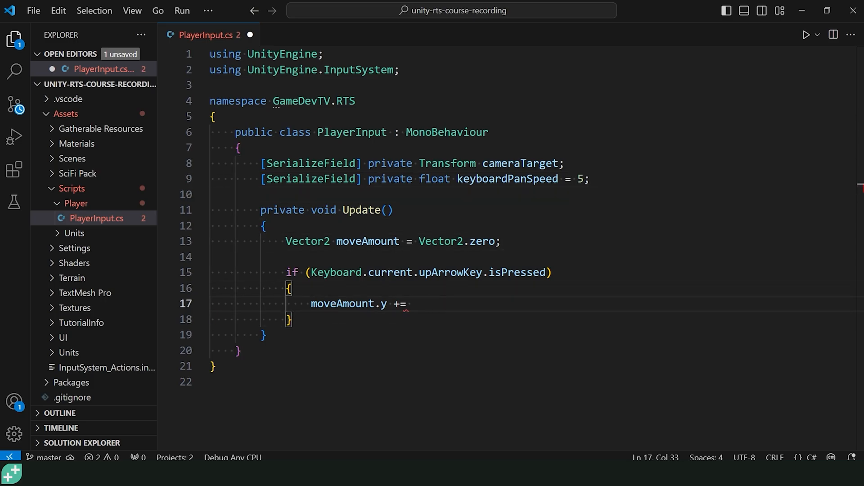
{"action": "type", "text": "keyboardPanSpeed;"}
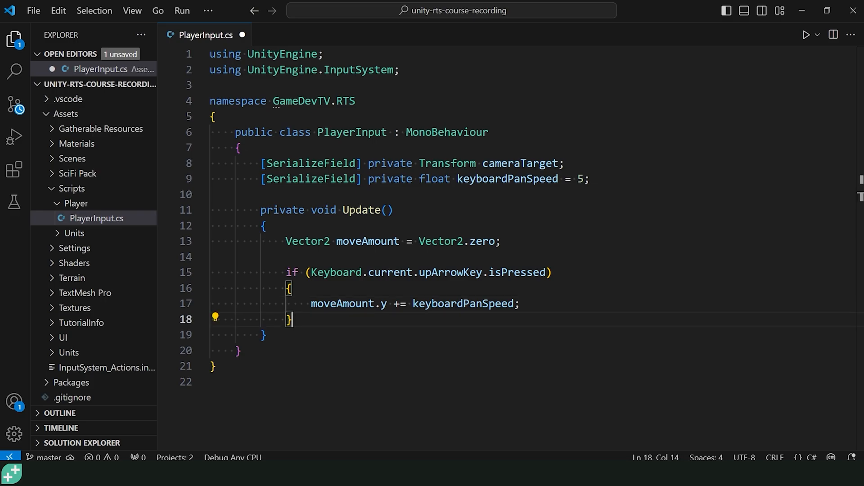
{"action": "key", "text": "Enter"}
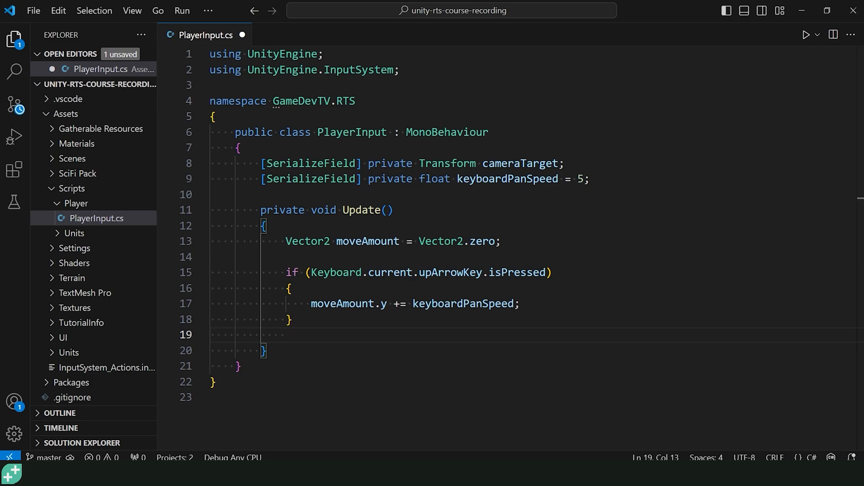
{"action": "left_click", "coordinate": [285, 335]}
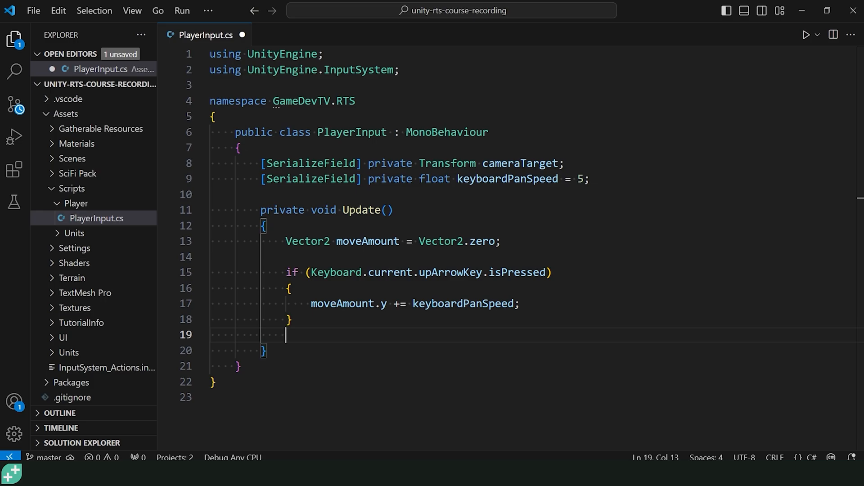
Step: Add a leftArrowKey check doing moveAmount.x -= keyboardPanSpeed; and save
{"action": "type", "text": "if (Keb"}
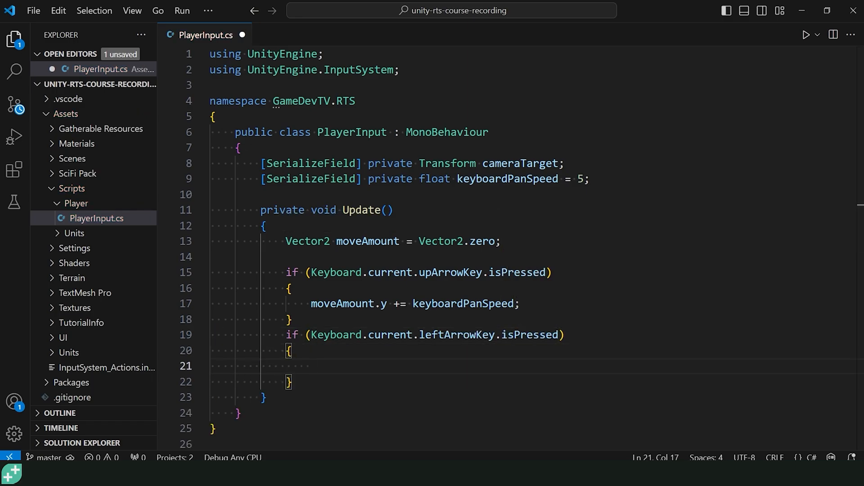
{"action": "type", "text": "moveAmount.x"}
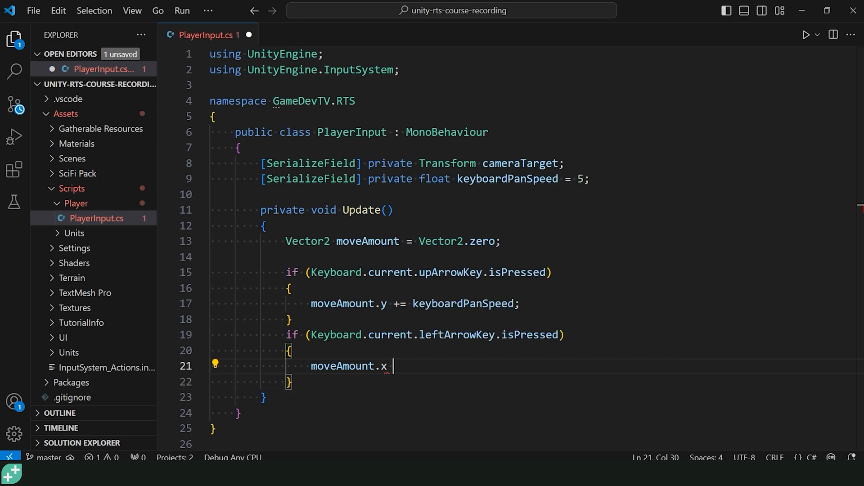
{"action": "type", "text": "-= keyboardPanSpeed;"}
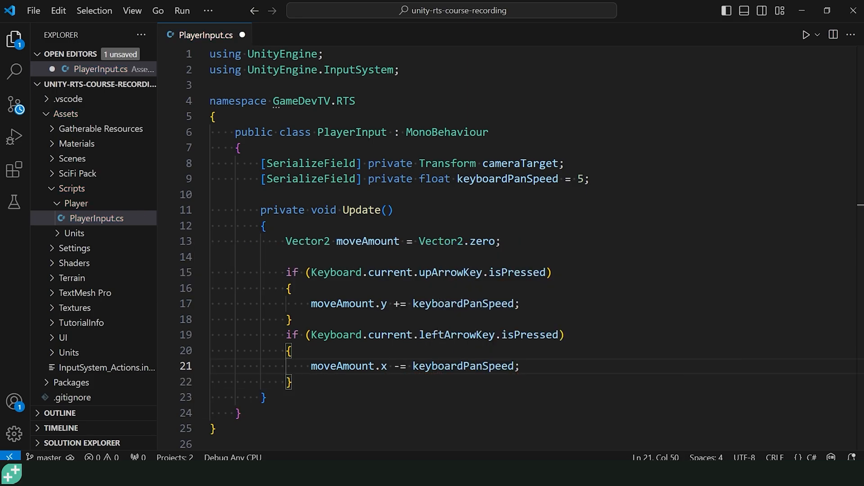
{"action": "key", "text": "ctrl+s"}
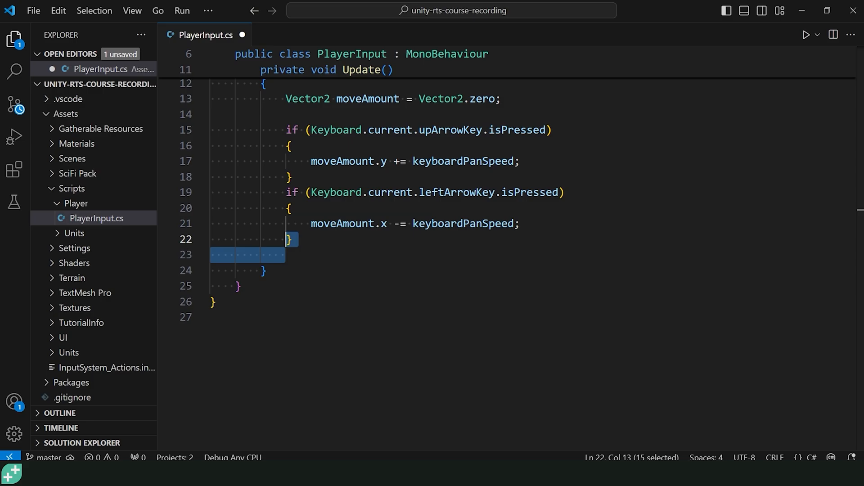
Step: Paste the two blocks and convert them to downArrowKey (y -=) and rightArrowKey (x +=), then save
{"action": "key", "text": "Ctrl+v"}
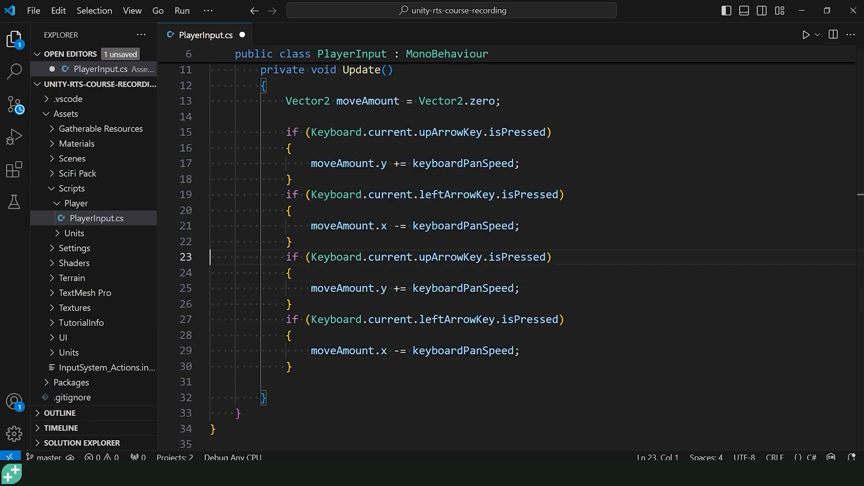
{"action": "double_click", "coordinate": [447, 256]}
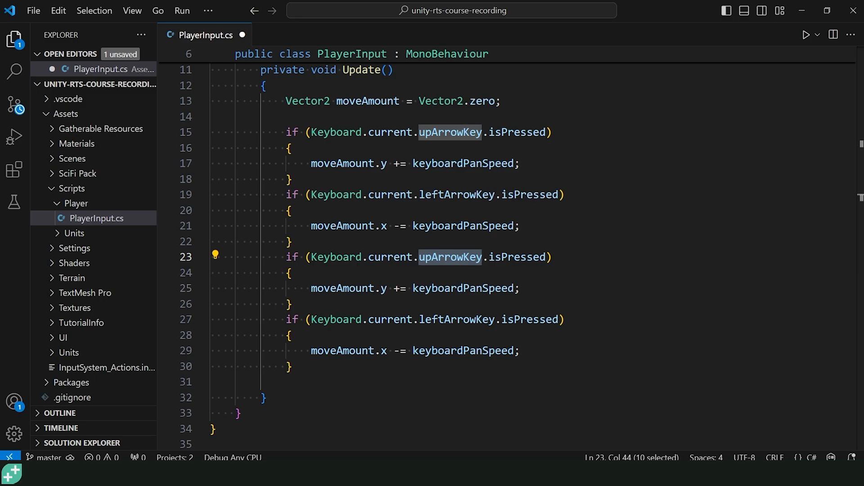
{"action": "type", "text": "downar"}
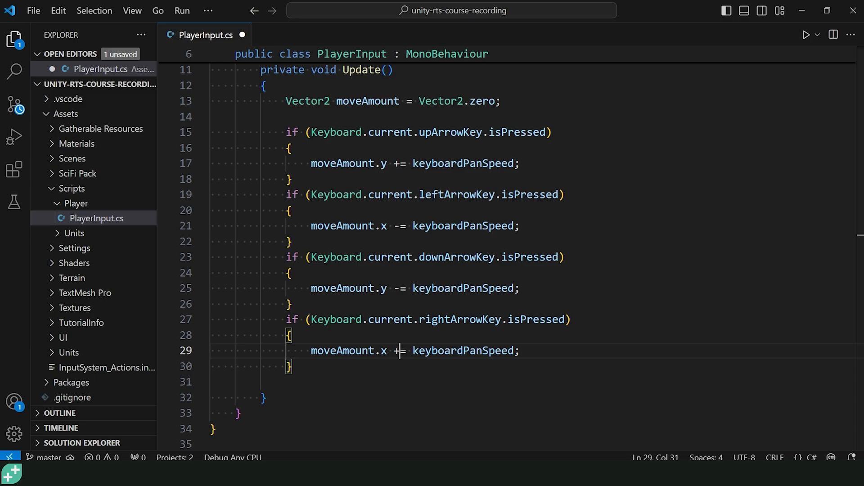
{"action": "key", "text": "ctrl+s"}
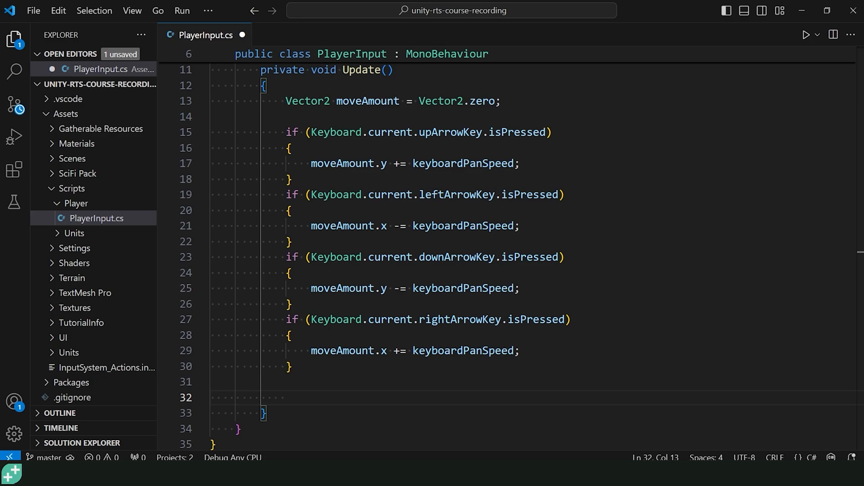
Step: End Update with cameraTarget.position += new Vector3(moveAmount.x, 0, moveAmount.y);
{"action": "type", "text": "cameraTarget.p"}
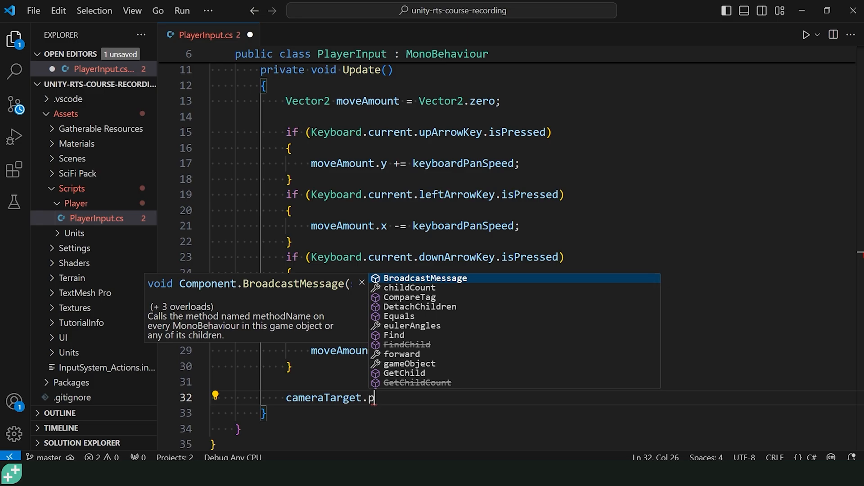
{"action": "type", "text": "osition += new Vector3"}
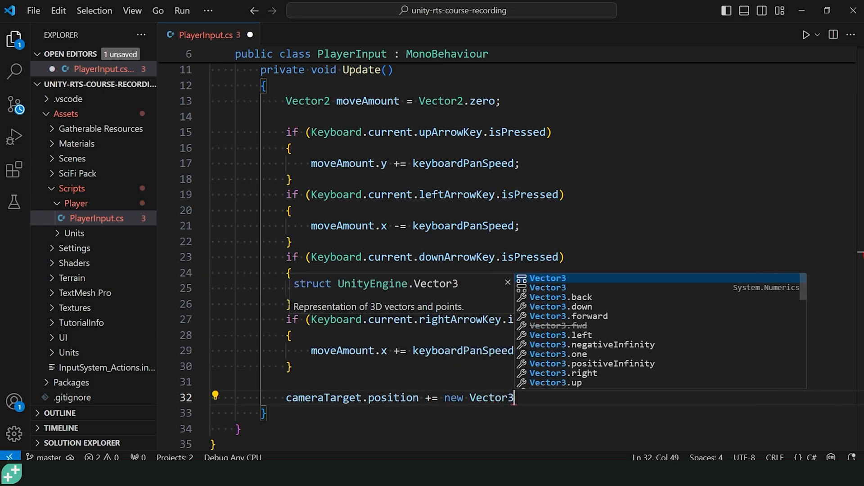
{"action": "type", "text": "(moveAmount.x, 0,"}
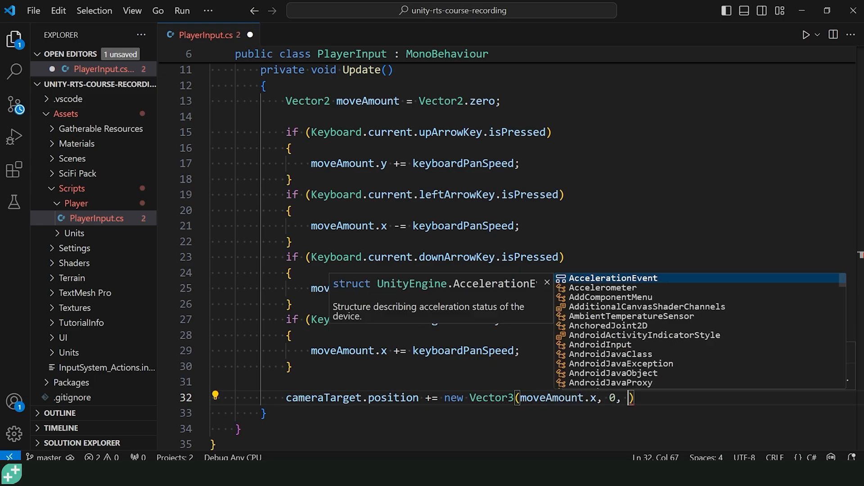
{"action": "type", "text": "moveAmount.y);"}
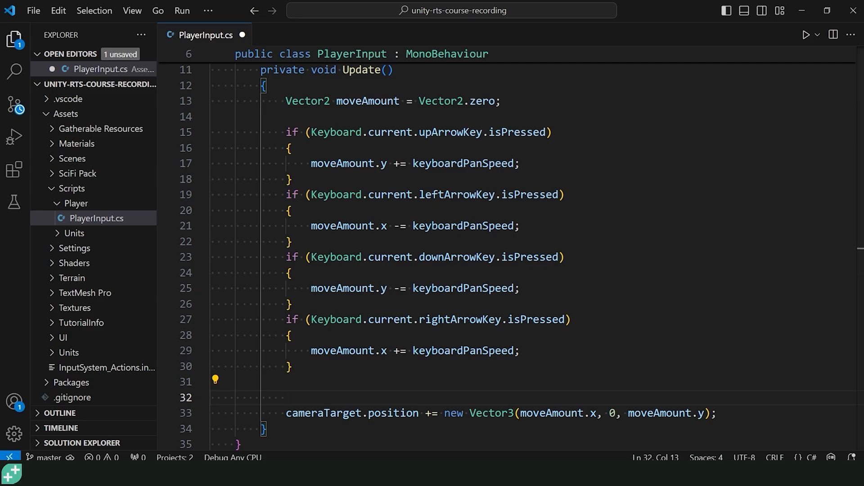
Step: Insert moveAmount *= Time.deltaTime; above the position line and save PlayerInput.cs
{"action": "left_click", "coordinate": [286, 397]}
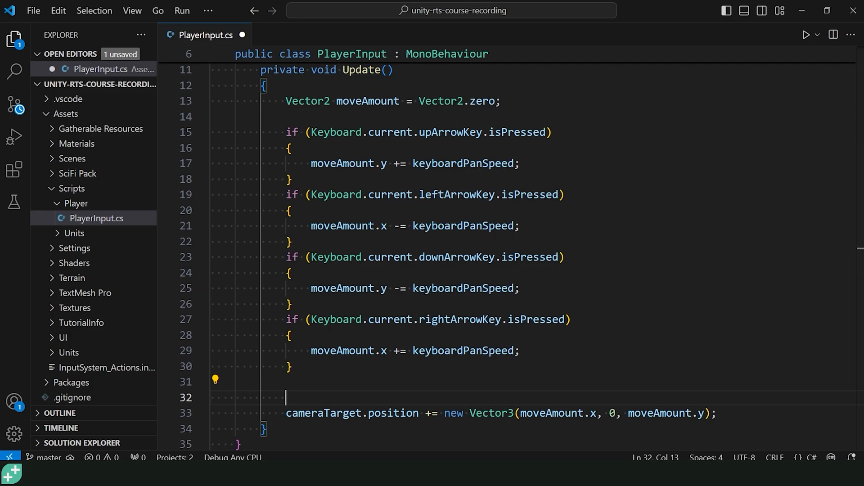
{"action": "type", "text": "moveAmount *"}
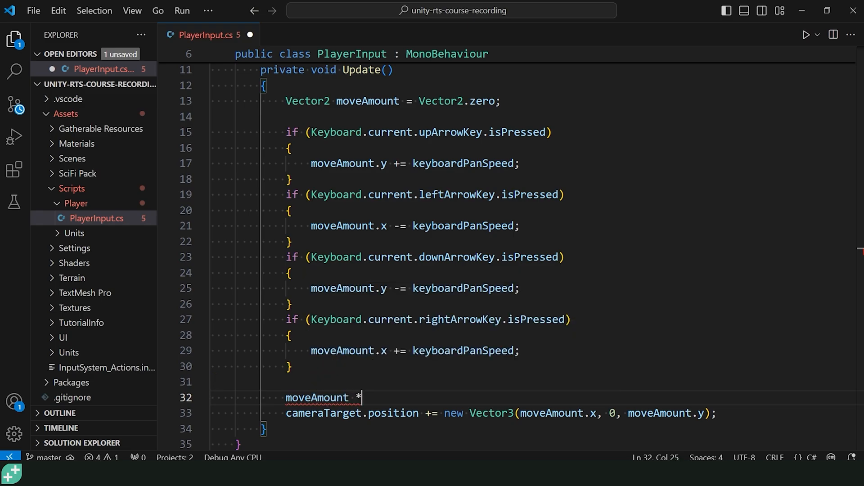
{"action": "type", "text": "= Time.deltaTime;"}
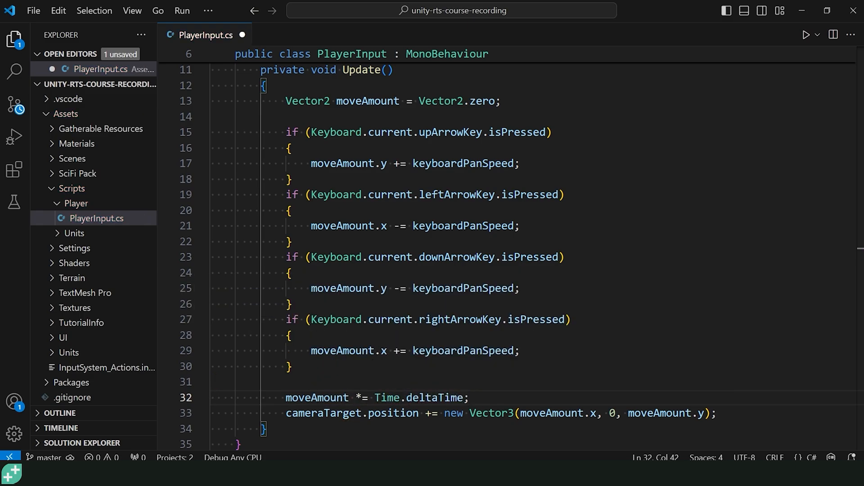
{"action": "key", "text": "ctrl+s"}
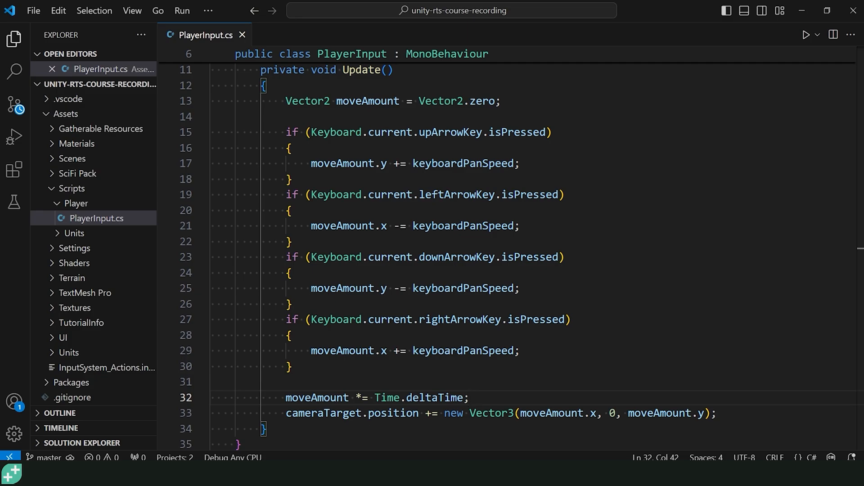
{"action": "left_click", "coordinate": [469, 397]}
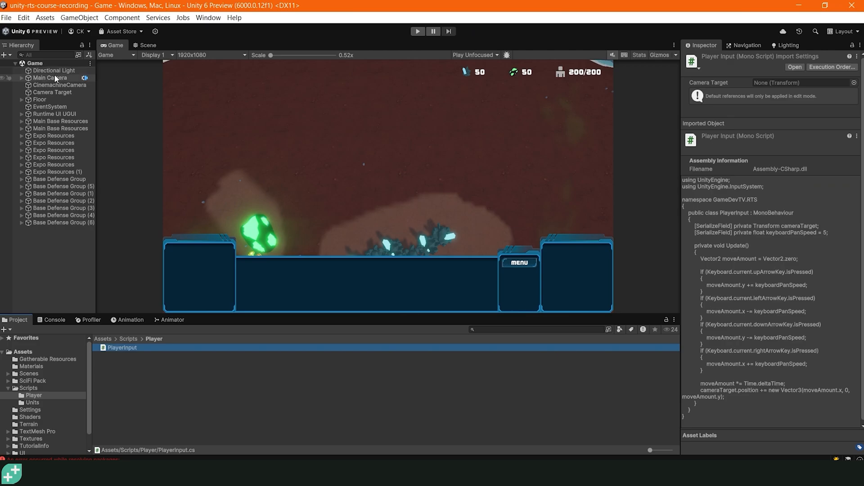
Step: Add Player Input to Main Camera and assign Camera Target to its Camera Target field
{"action": "left_click", "coordinate": [50, 78]}
{"action": "type", "text": "player input"}
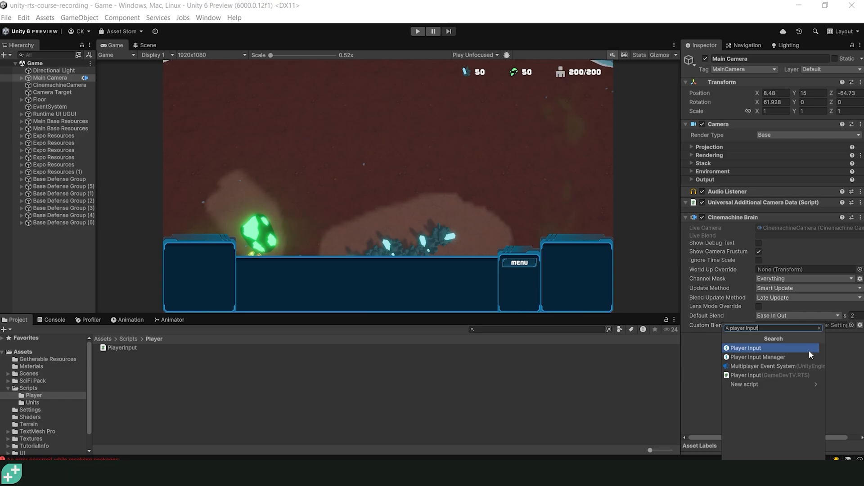
{"action": "left_click", "coordinate": [746, 348]}
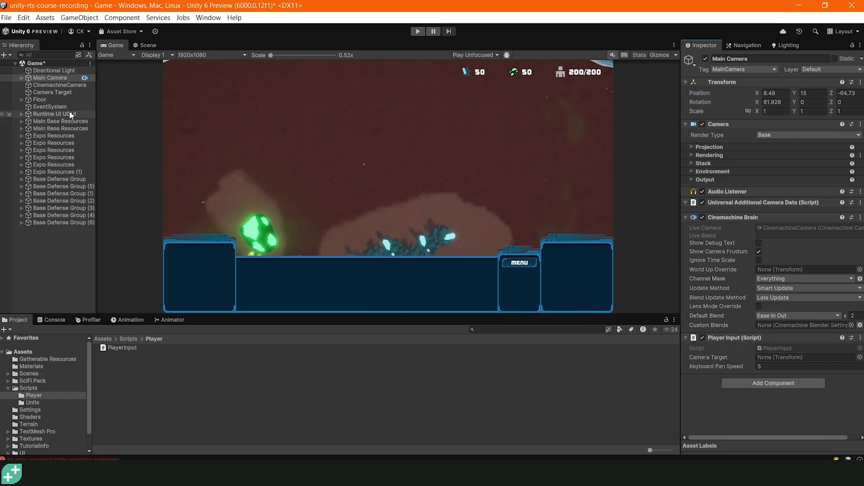
{"action": "left_click", "coordinate": [799, 357]}
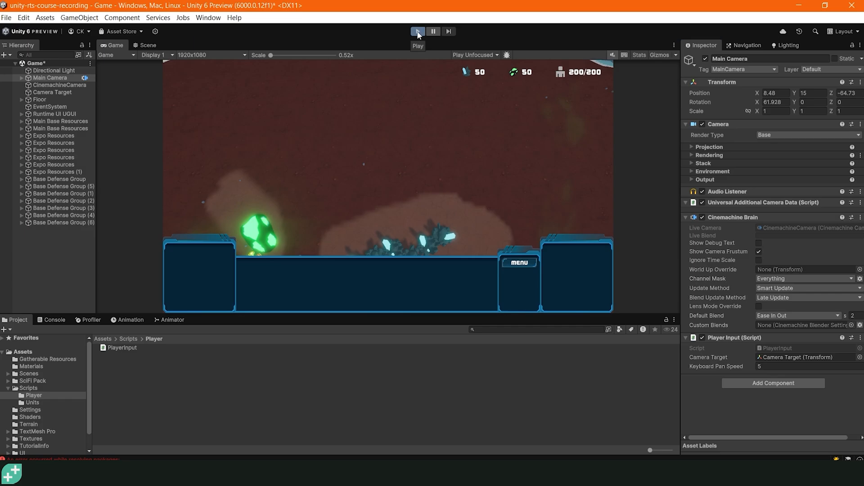
Step: Run the game to test arrow-key panning and raise Keyboard Pan Speed to 15
{"action": "left_click", "coordinate": [416, 32]}
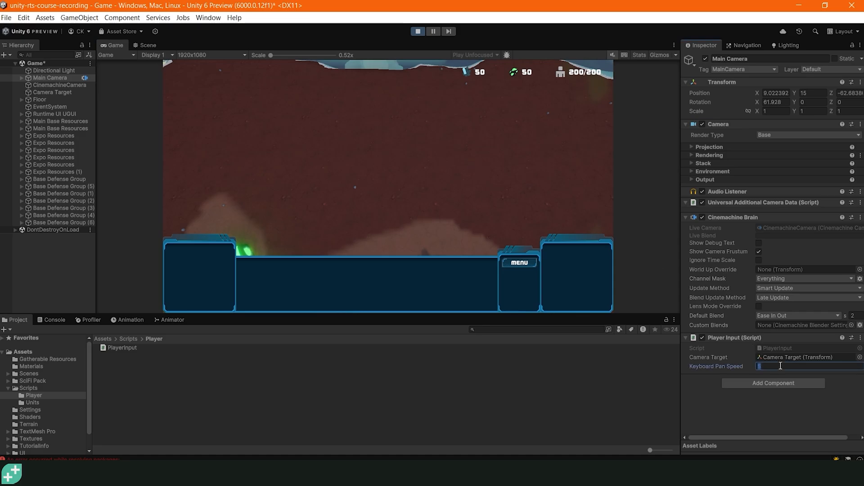
{"action": "type", "text": "10"}
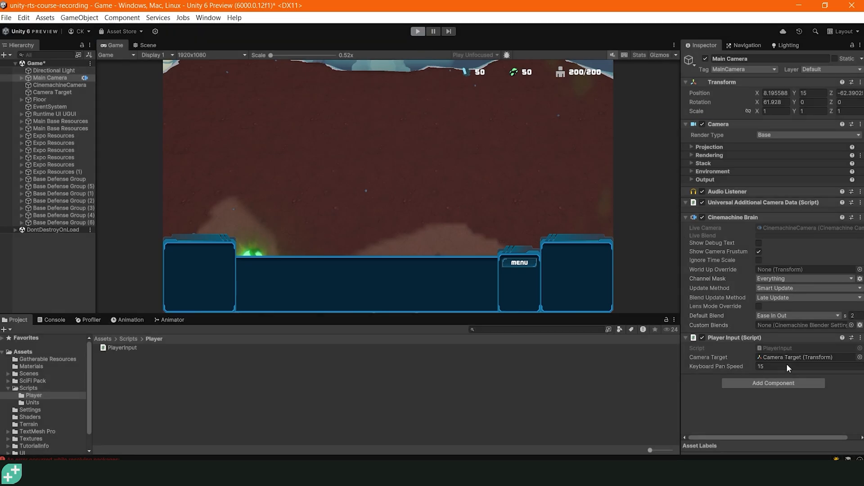
Step: Pan the camera back onto the base and crystals, then stop play mode
{"action": "left_click", "coordinate": [794, 367]}
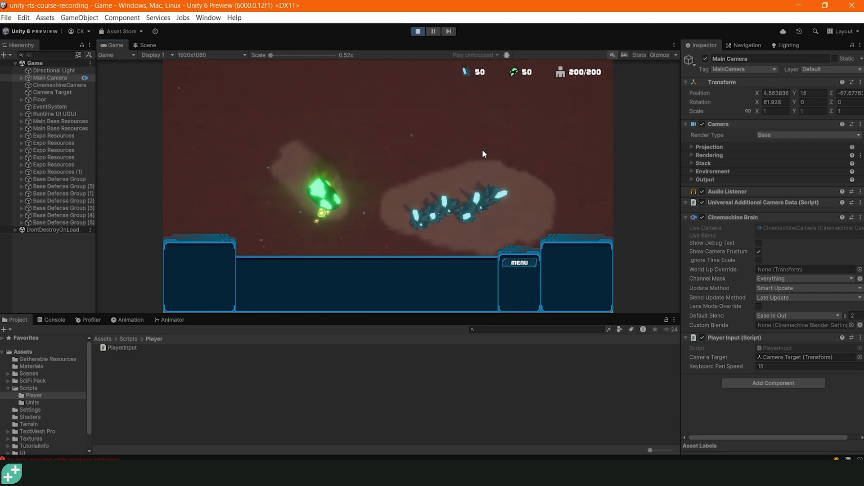
{"action": "left_click", "coordinate": [417, 31]}
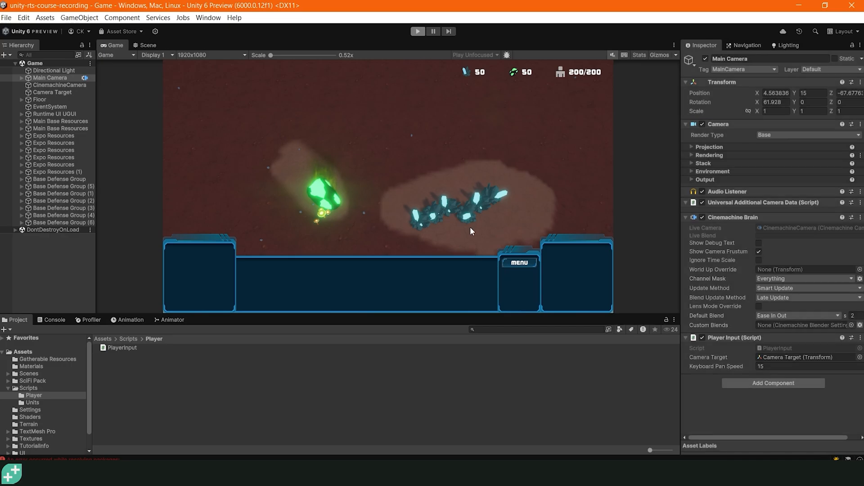